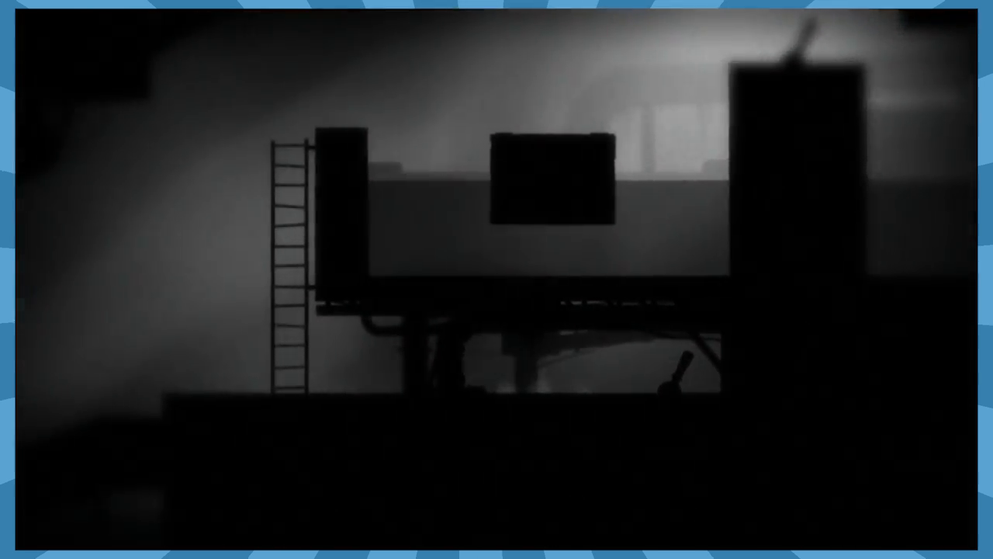
Run and leap right across the industrial platforms onto the tall block beside the lever.
{"action": "key", "text": "Right"}
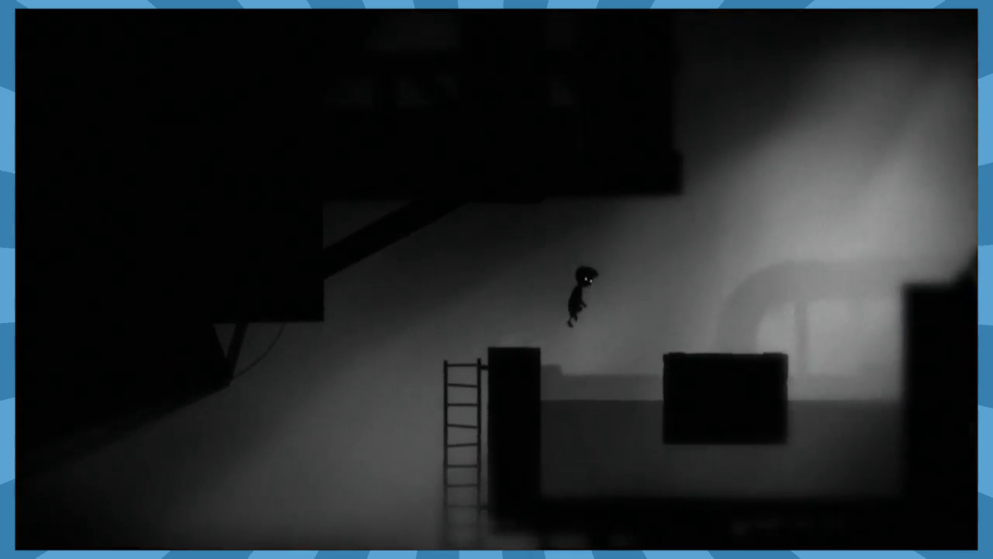
{"action": "key", "text": "Right"}
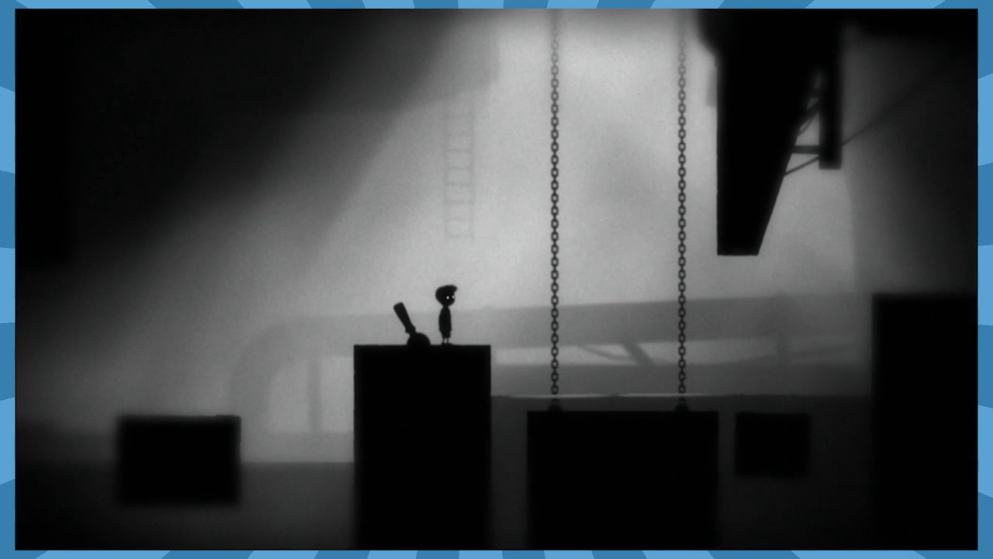
Drop down past the chain-hung platform and continue right to the crate under the ladders.
{"action": "key", "text": "right"}
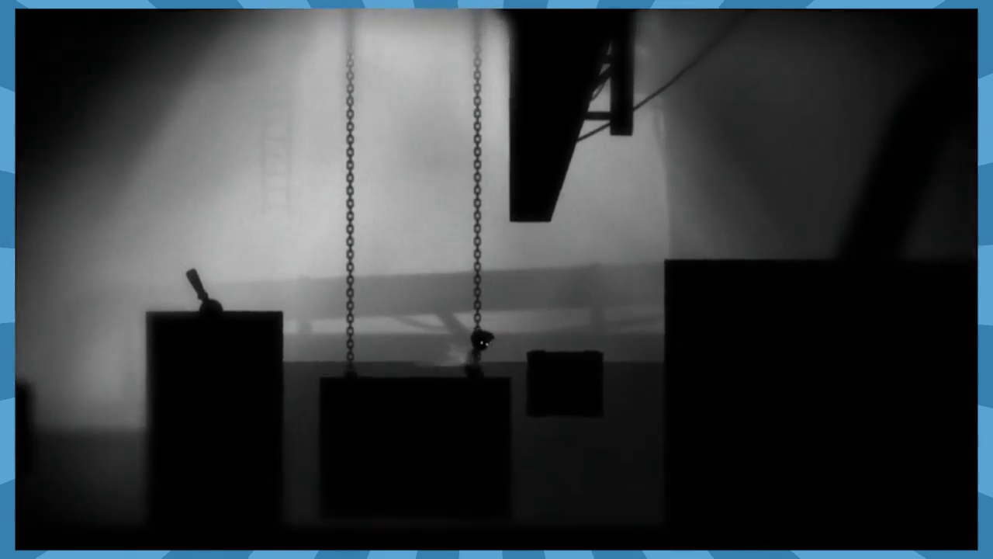
{"action": "key", "text": "Right"}
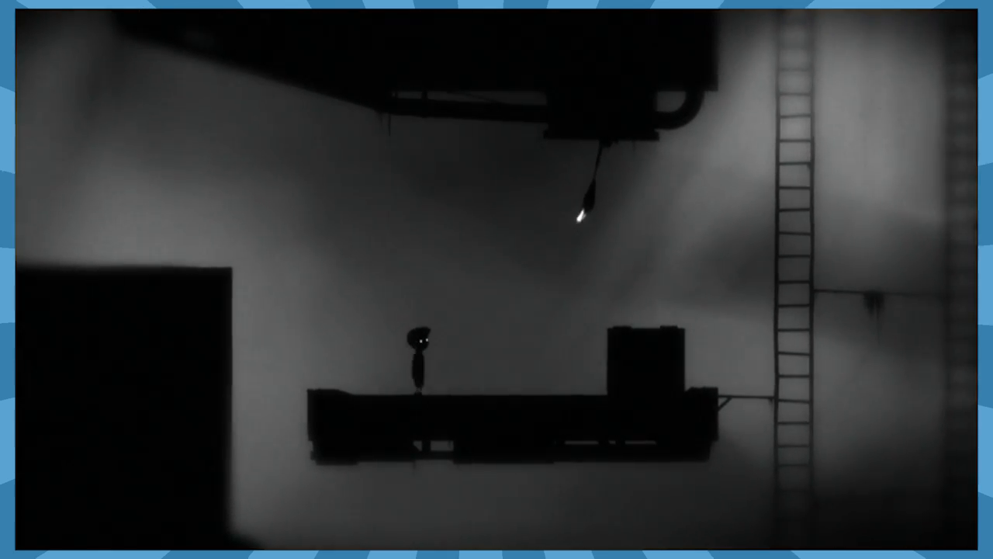
{"action": "scroll", "scroll_direction": "right", "scroll_amount": 3}
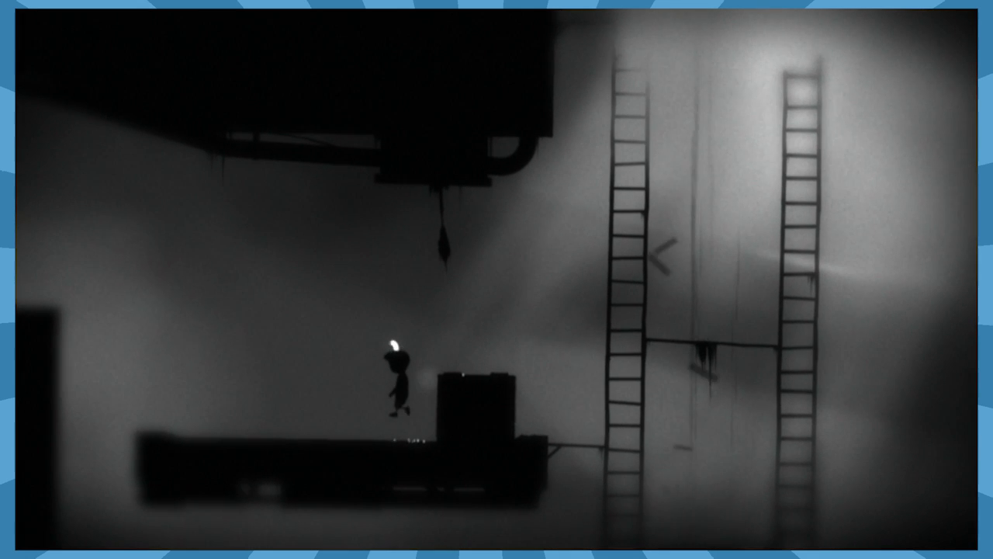
{"action": "key", "text": "right"}
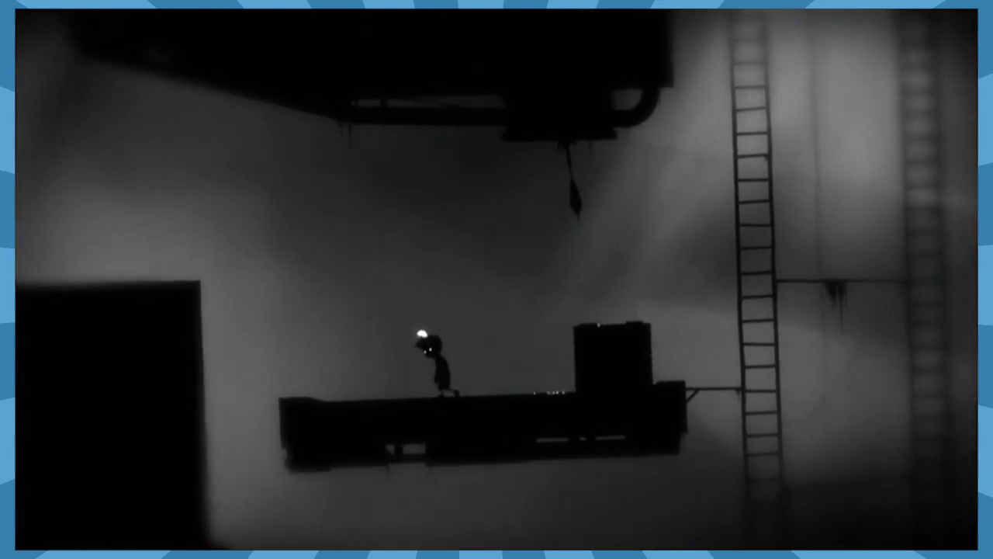